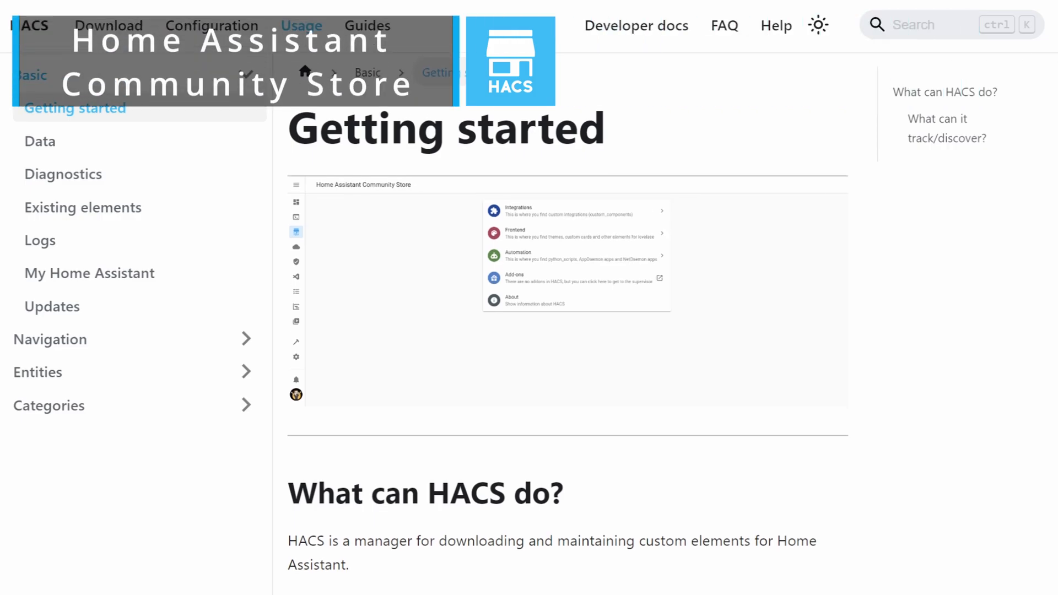
- Open the user profile from the sidebar avatar and scroll to the Advanced Mode toggle
scroll("down", 3)
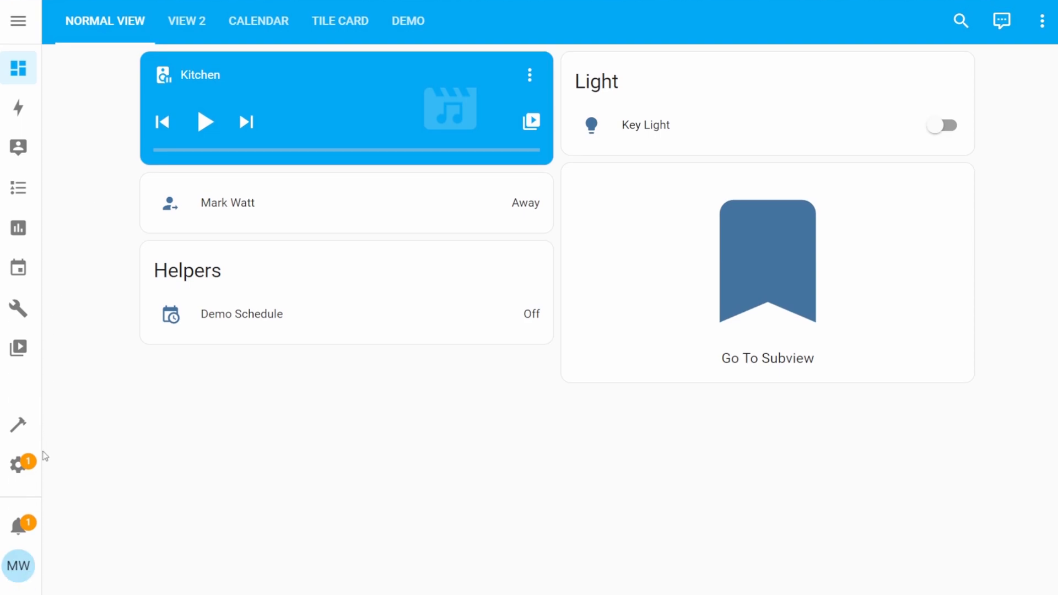
left_click(18, 565)
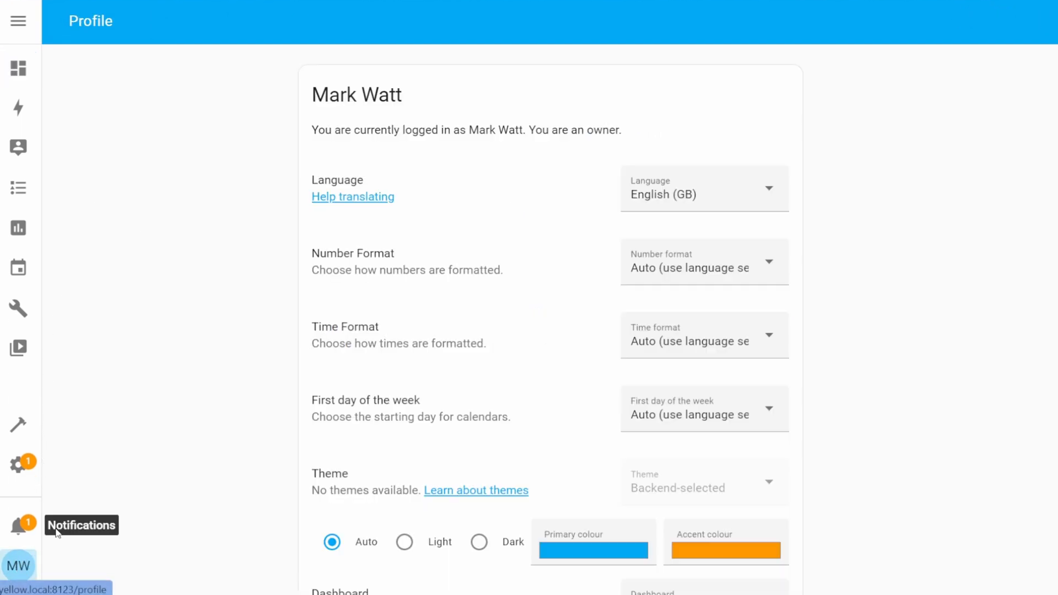
scroll("down", 3)
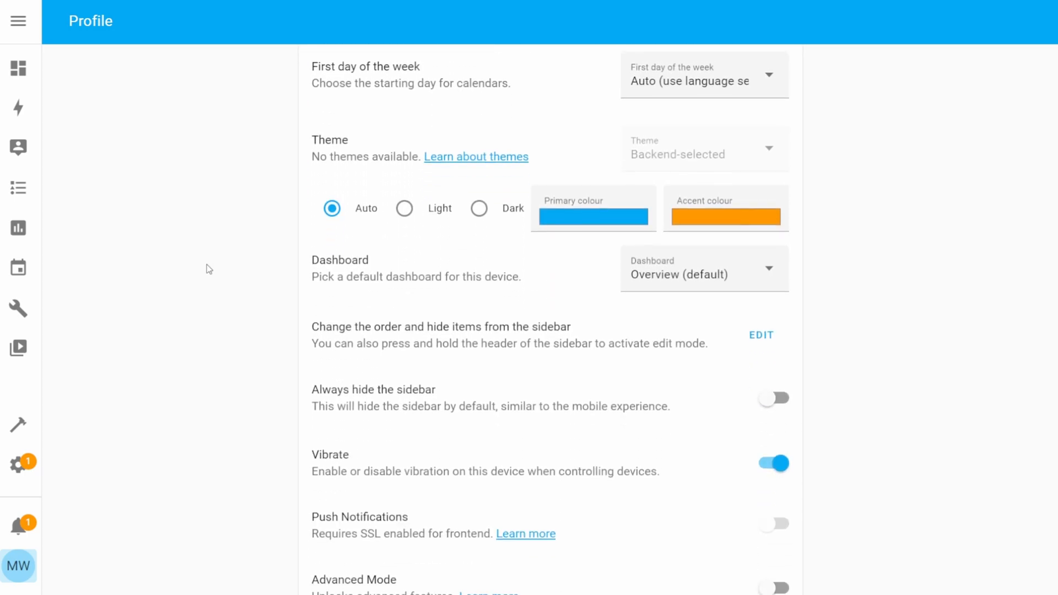
scroll("down", 3)
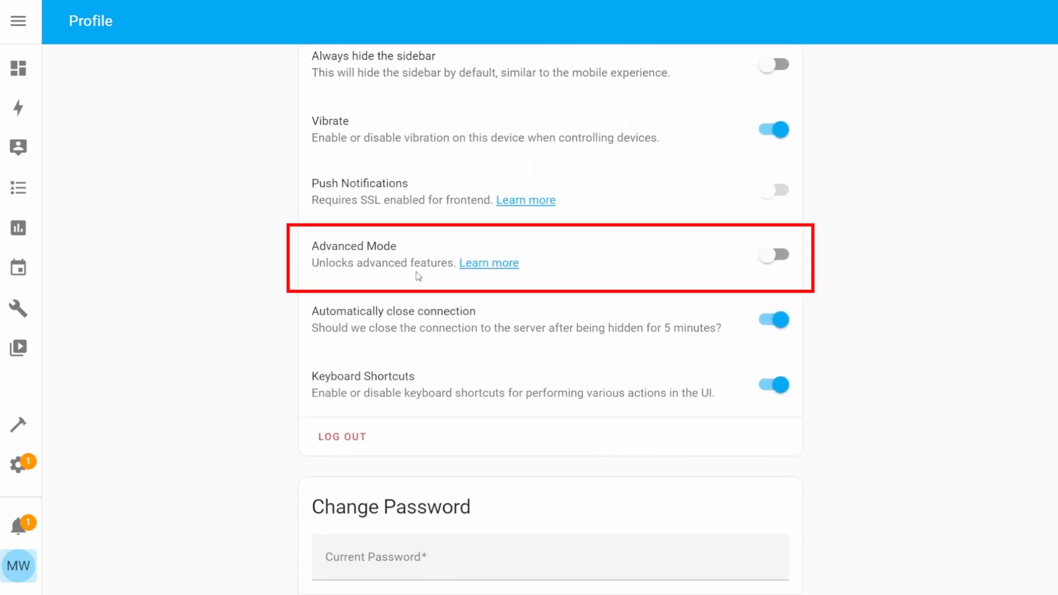